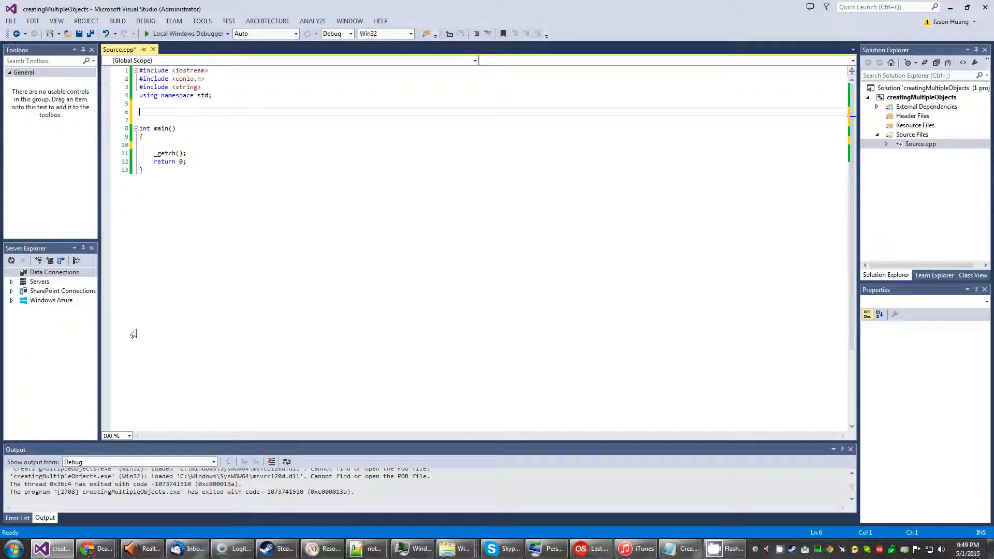
mouse_move(583, 315)
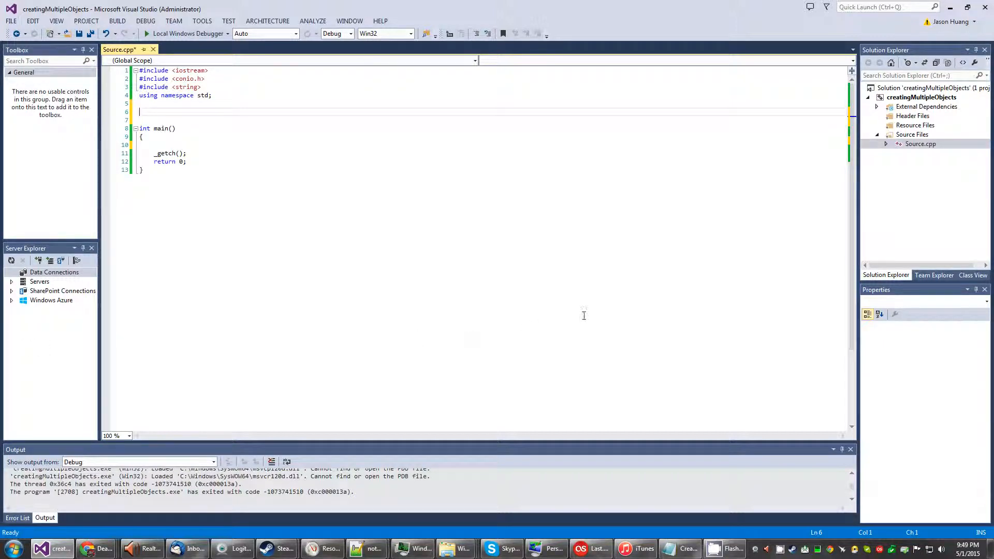
mouse_move(715, 223)
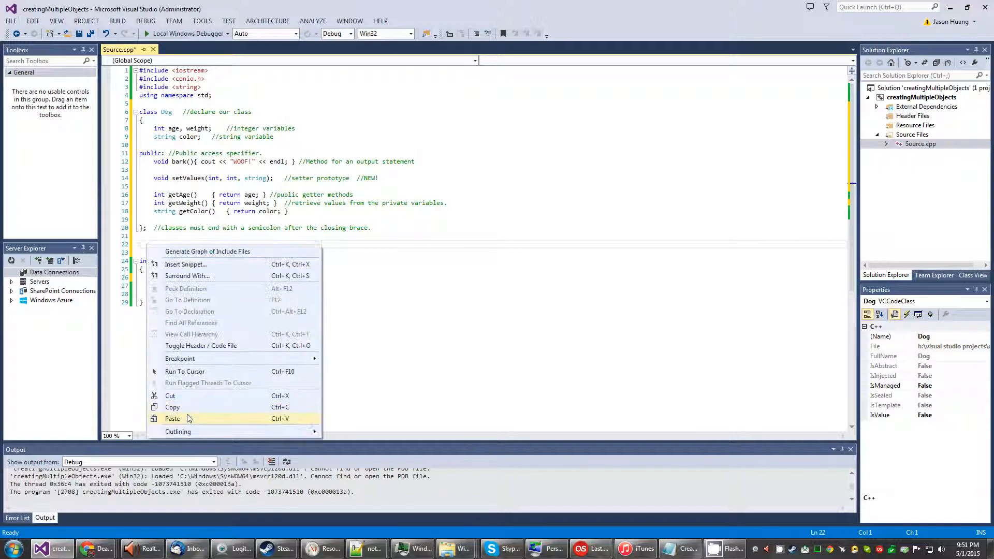
Step: Paste the Dog::setValues definition assigning age, weight and color via this-> below the class
click(172, 419)
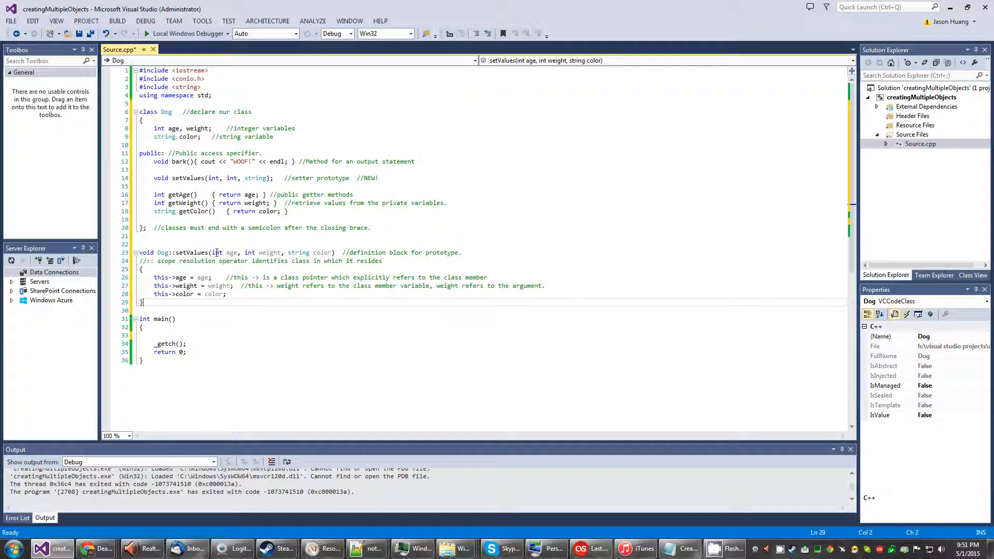
mouse_move(269, 253)
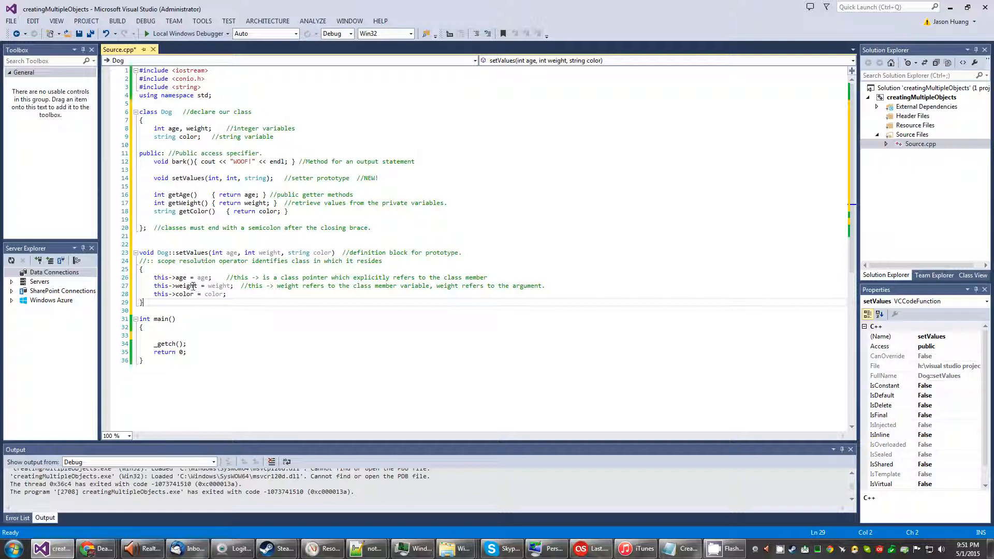
mouse_move(160, 286)
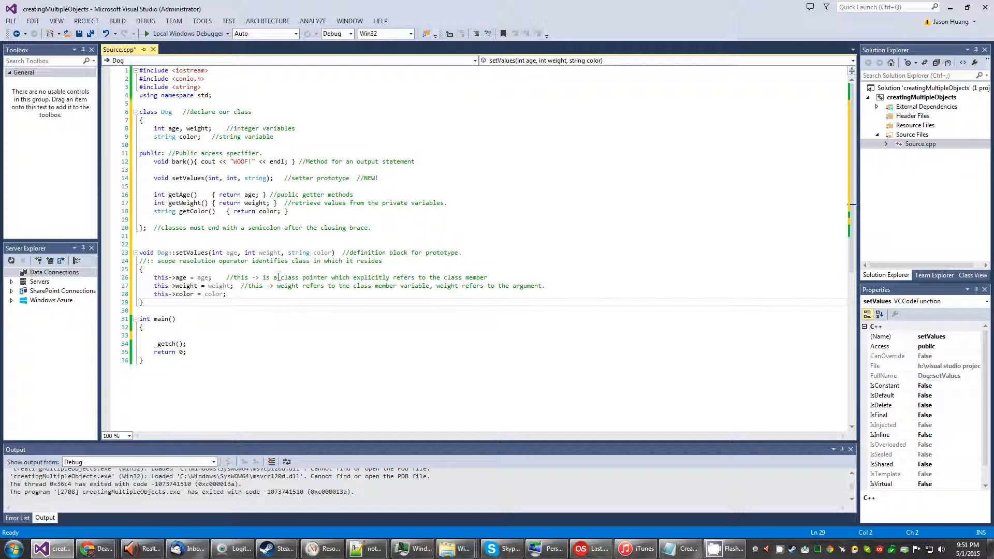
mouse_move(273, 334)
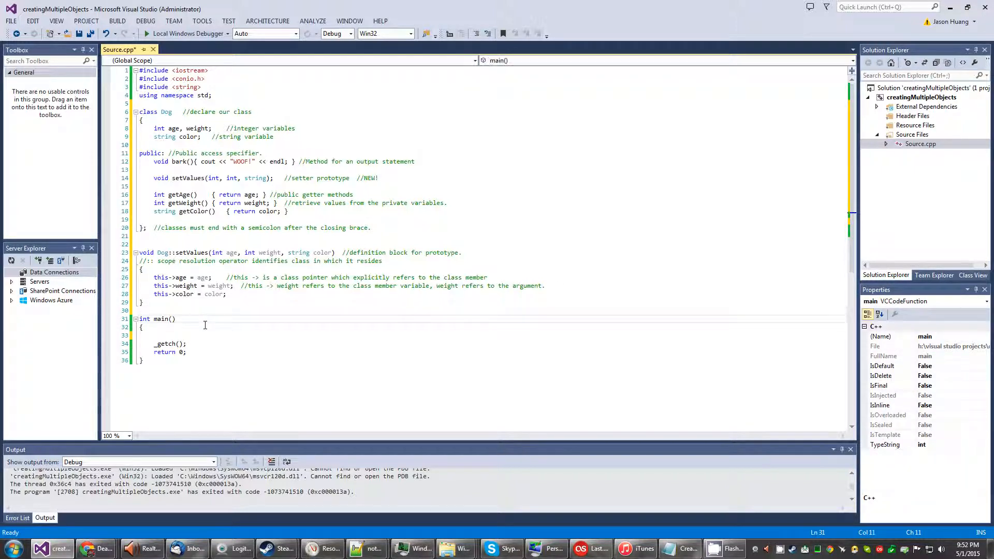
Step: Paste into main the code creating fido and pooch, calling setValues, cout and bark()
key(enter)
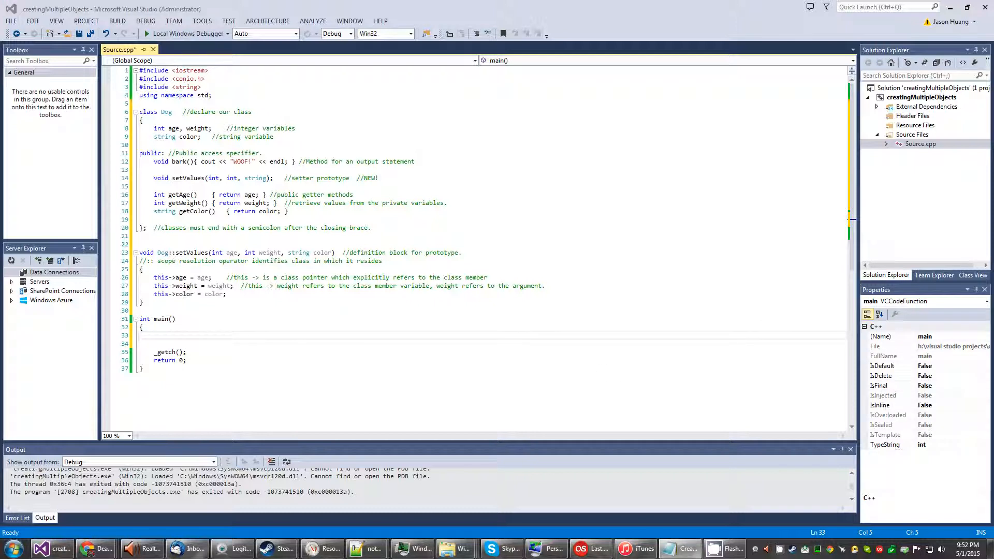
right_click(191, 343)
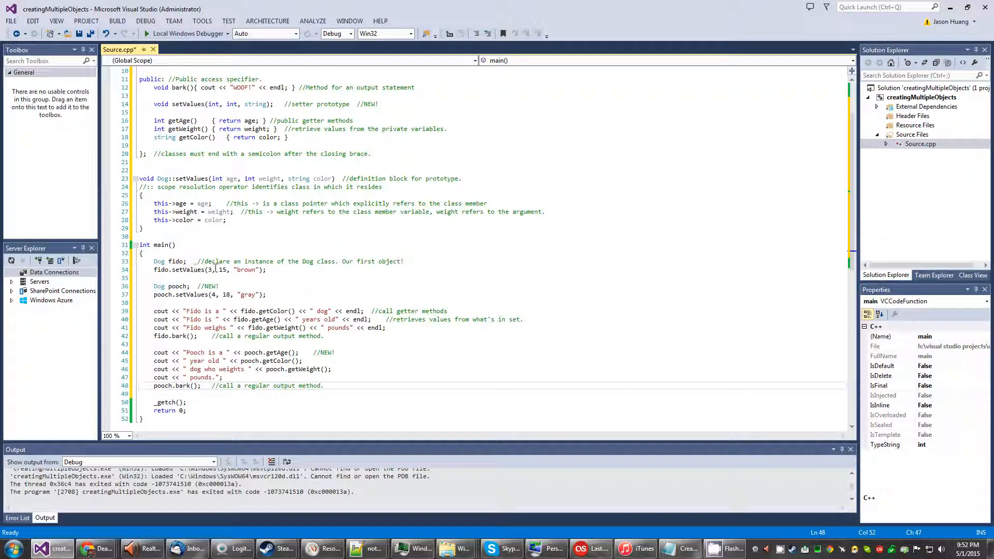
mouse_move(188, 270)
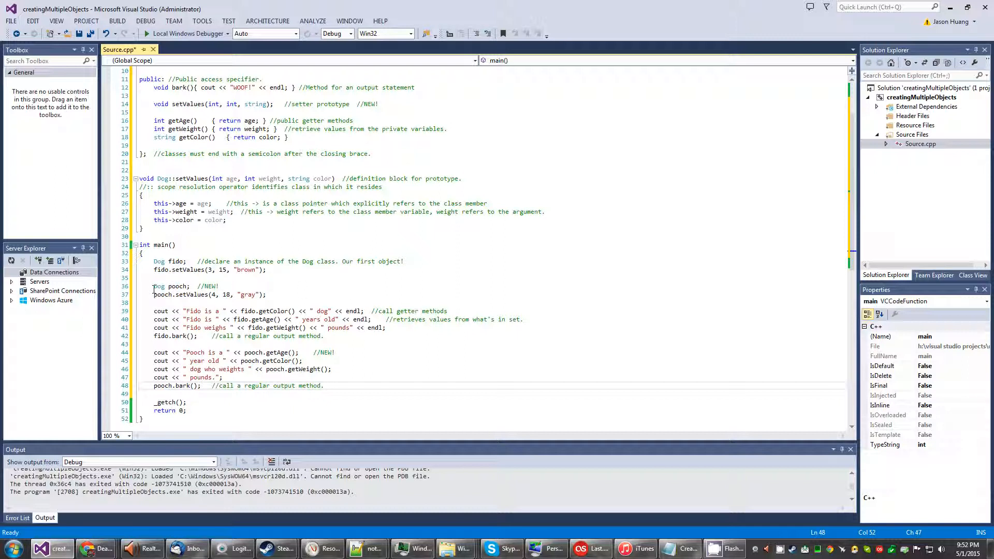
mouse_move(179, 286)
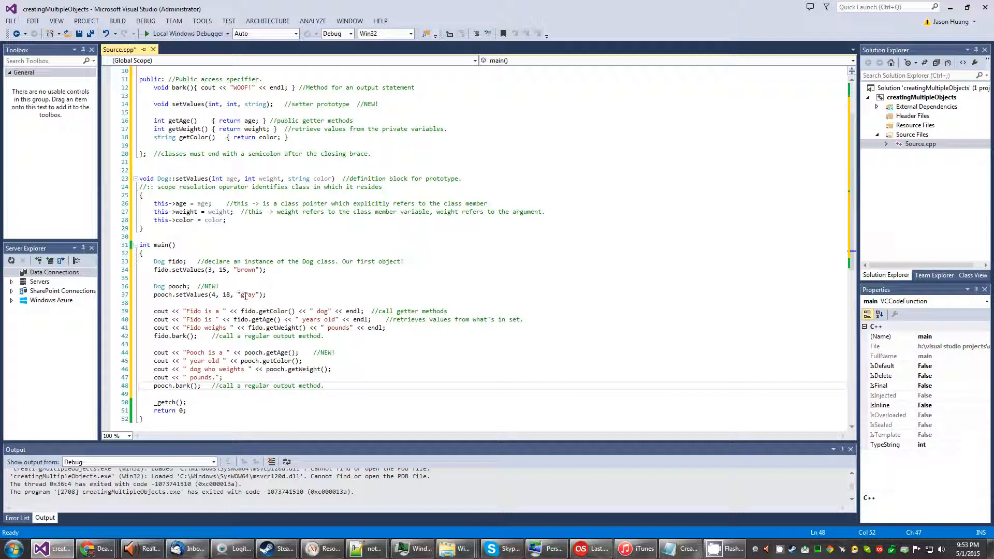
Step: Scroll down through Source.cpp to review the completed two-dog main
scroll(down, 3)
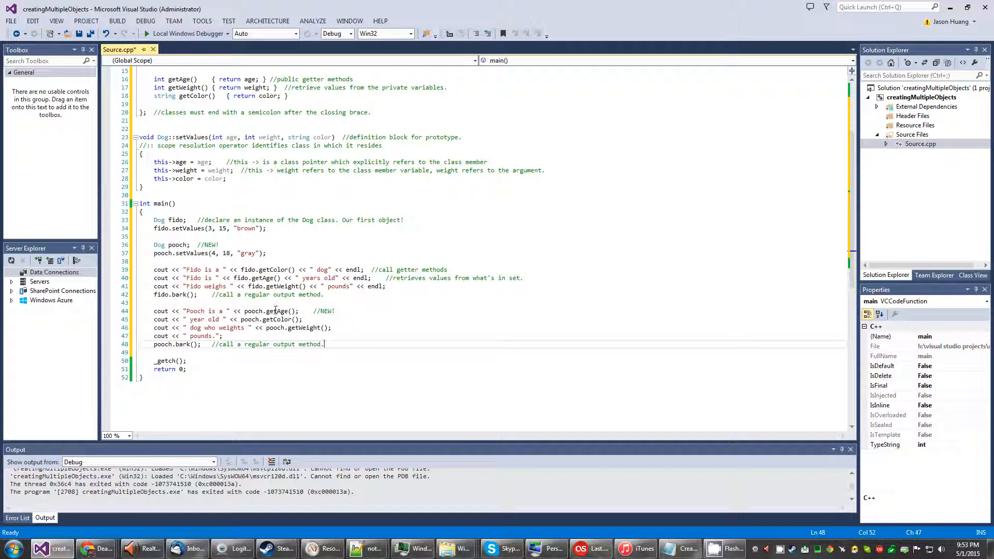
mouse_move(279, 311)
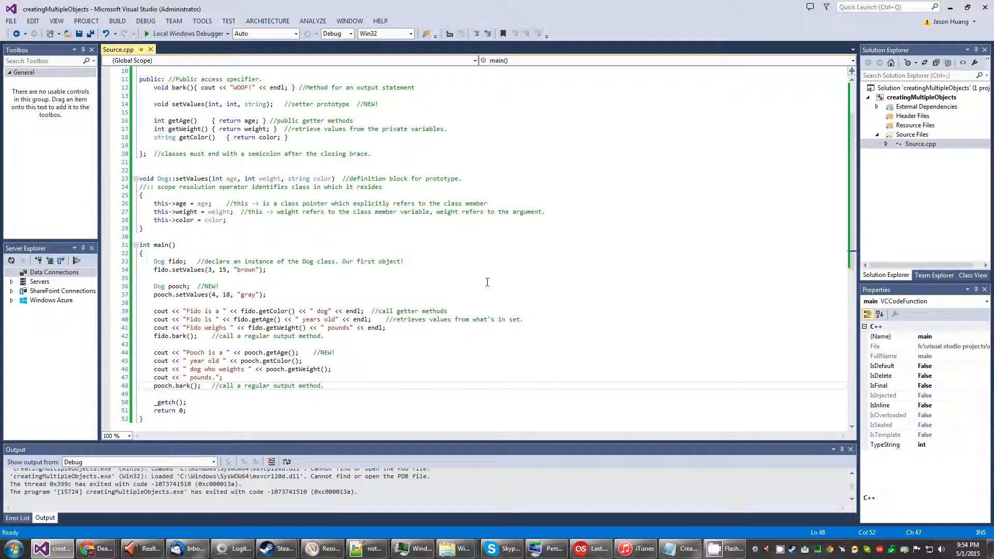
mouse_move(272, 312)
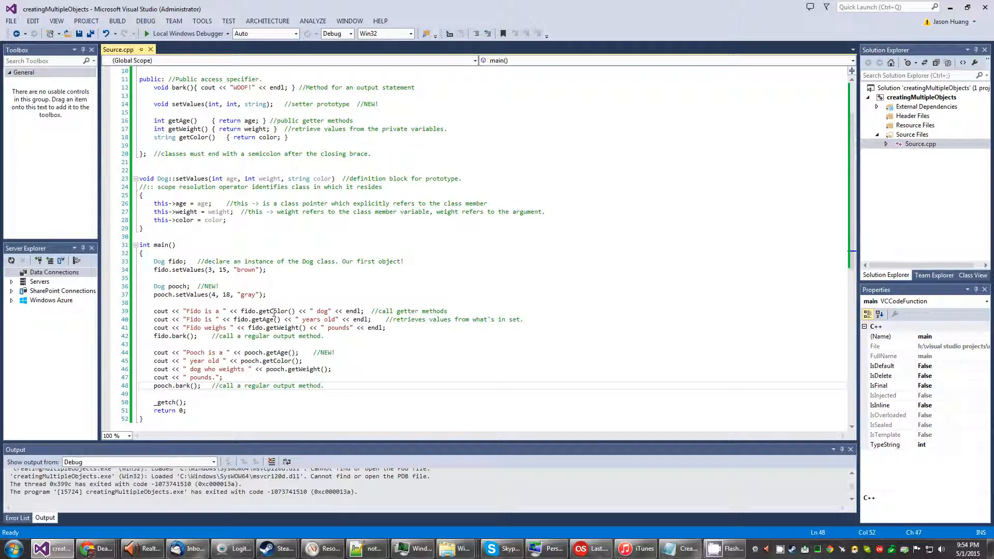
Step: Run with Local Windows Debugger so the console prints both dogs' details and WOOF
click(243, 368)
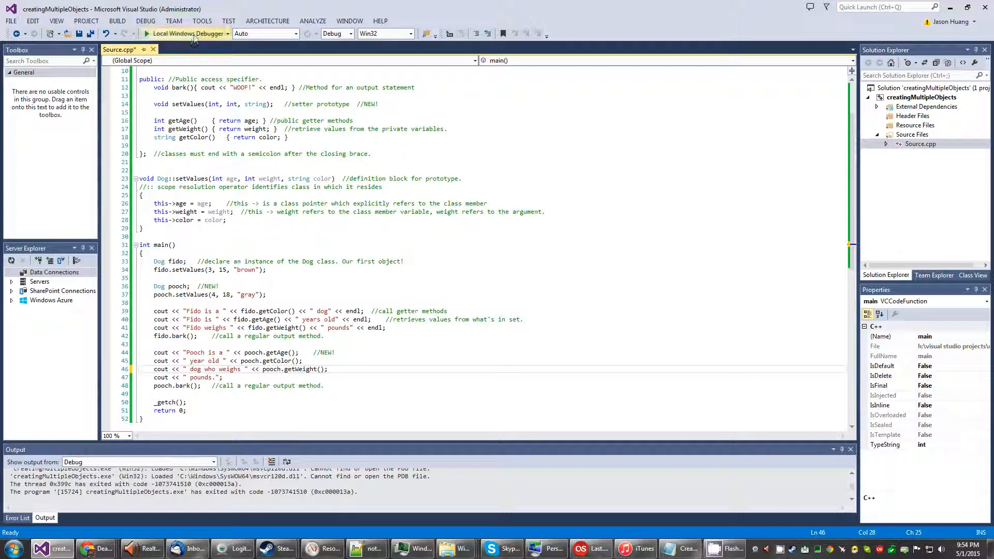
click(148, 33)
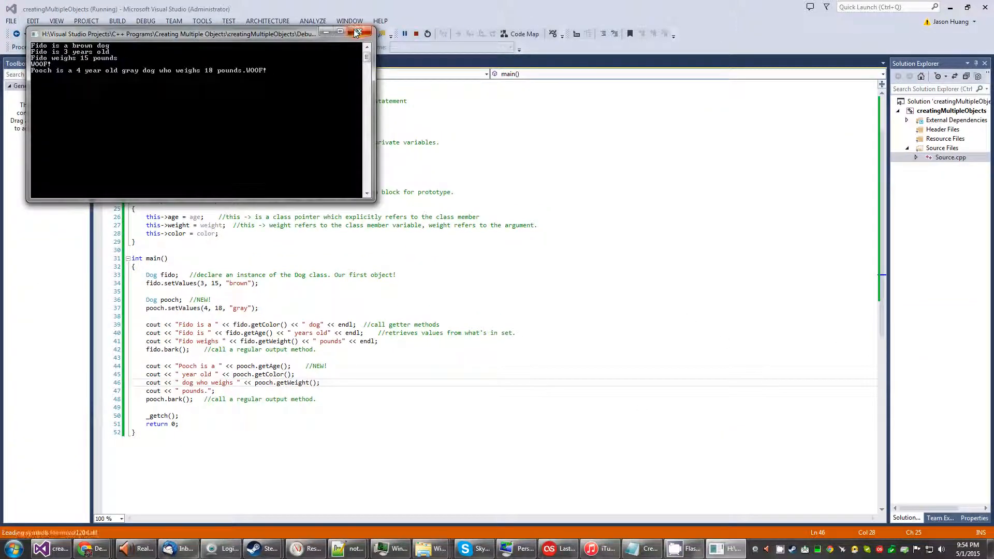